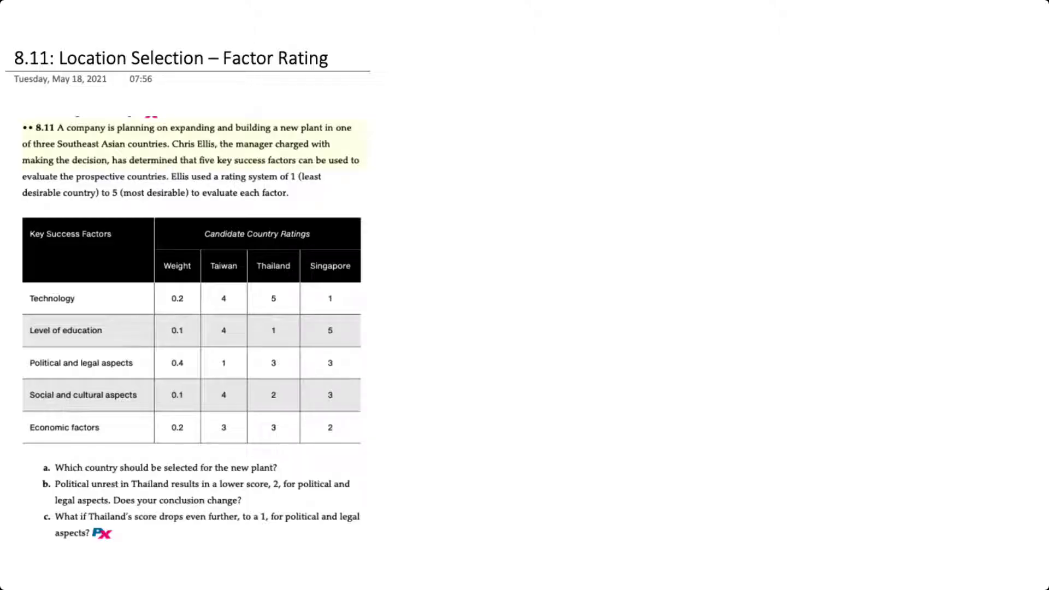
- Highlight in yellow the opening three lines about the company's expansion plan and manager
drag(27, 128, 361, 168)
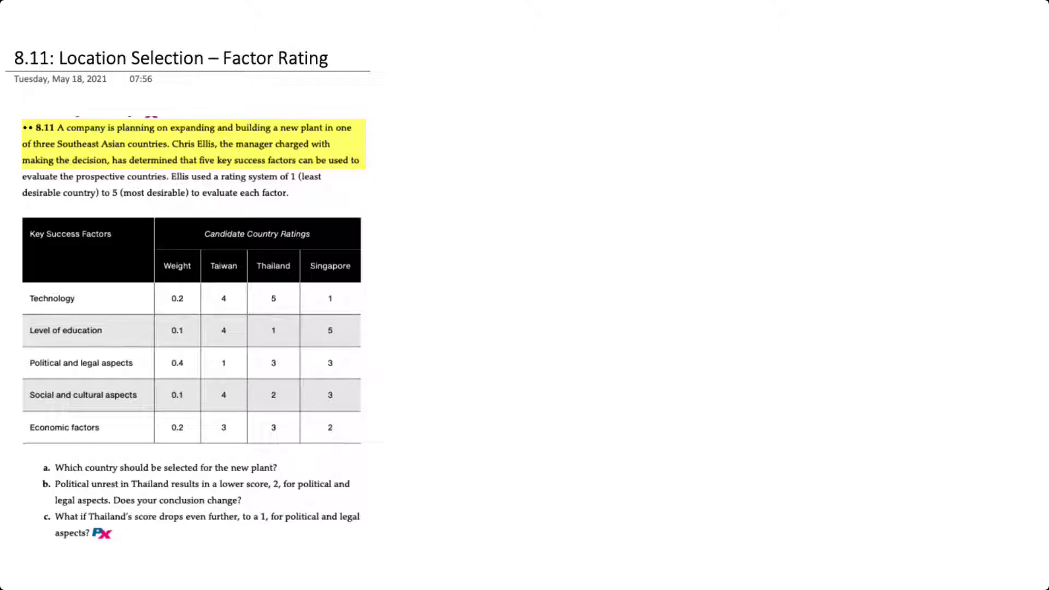